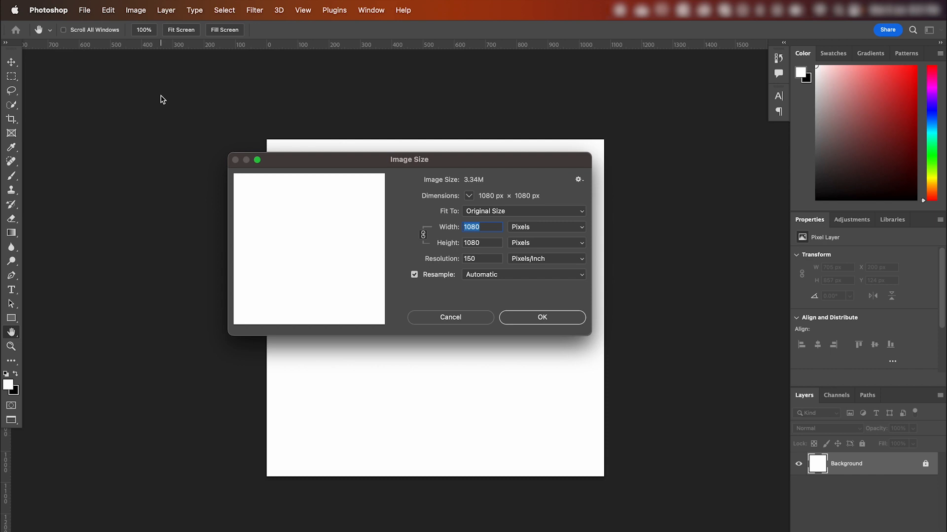
- Confirm the Image Size change to a 1080 × 1080 px canvas
click(541, 316)
text(S)
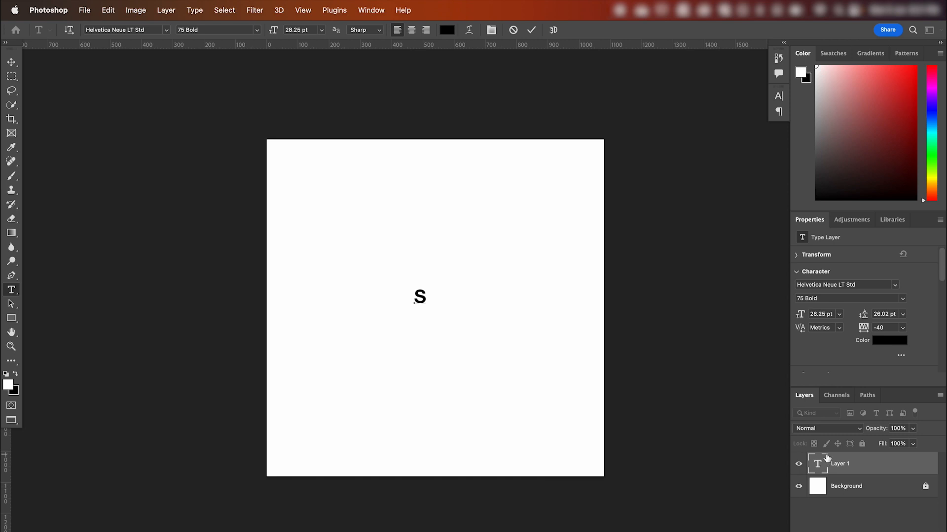
- Commit the bold 'S' and scale it to about 579 pt to fill the canvas
click(531, 29)
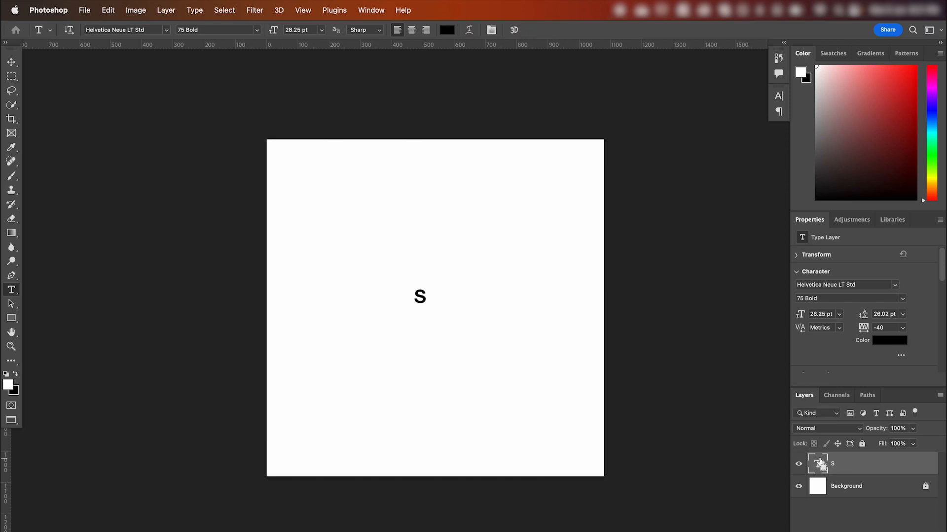
drag(465, 372, 490, 377)
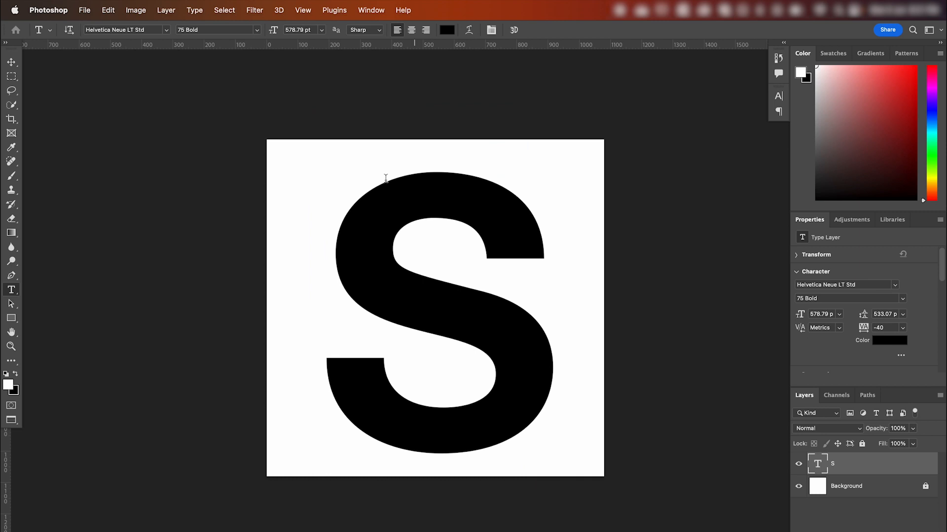
- Rasterize the S and apply Motion Blur with angle -42 and distance 79
click(255, 9)
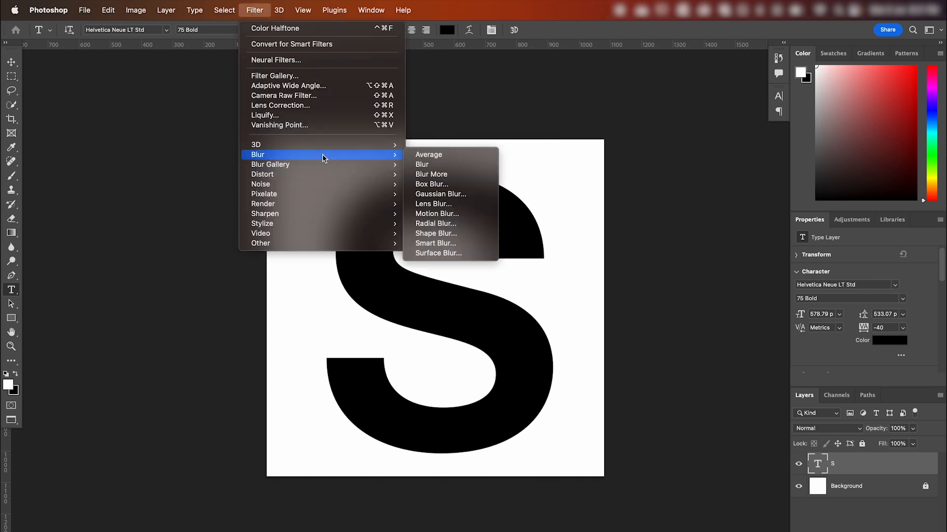
click(440, 194)
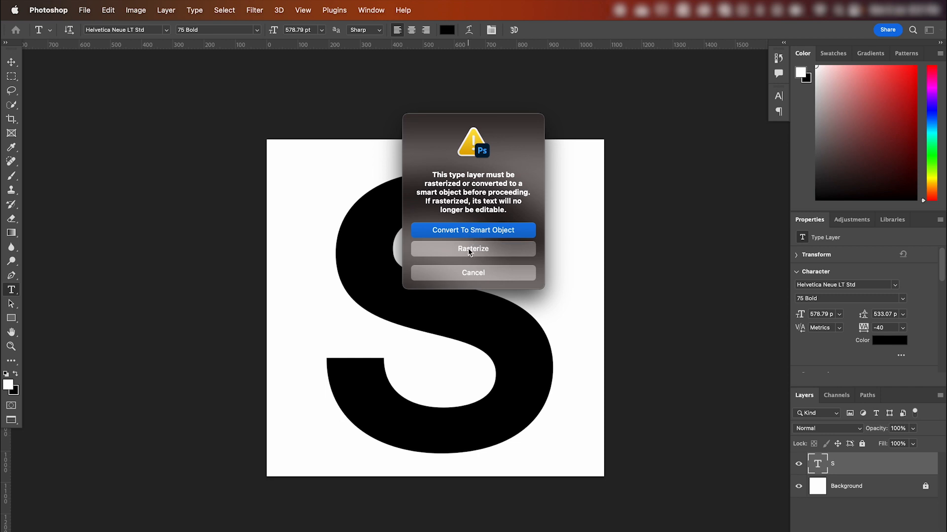
click(472, 249)
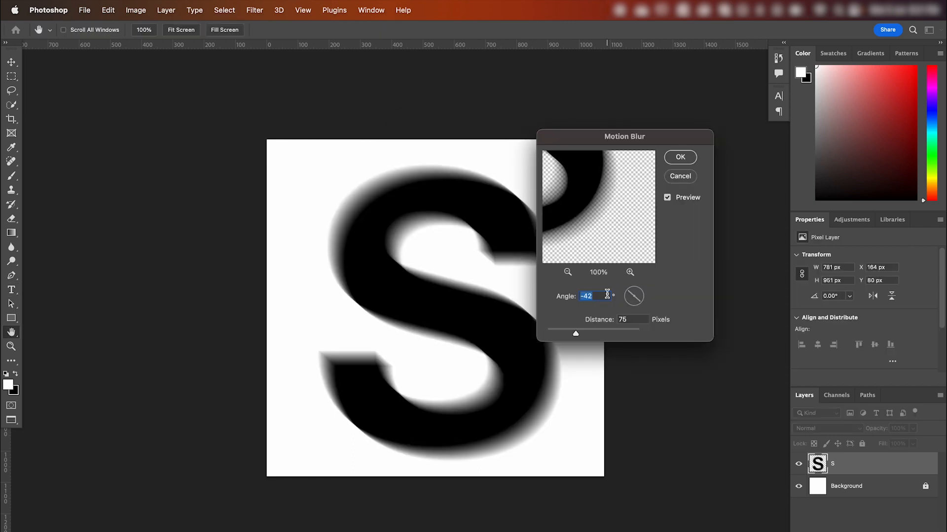
drag(561, 329, 575, 330)
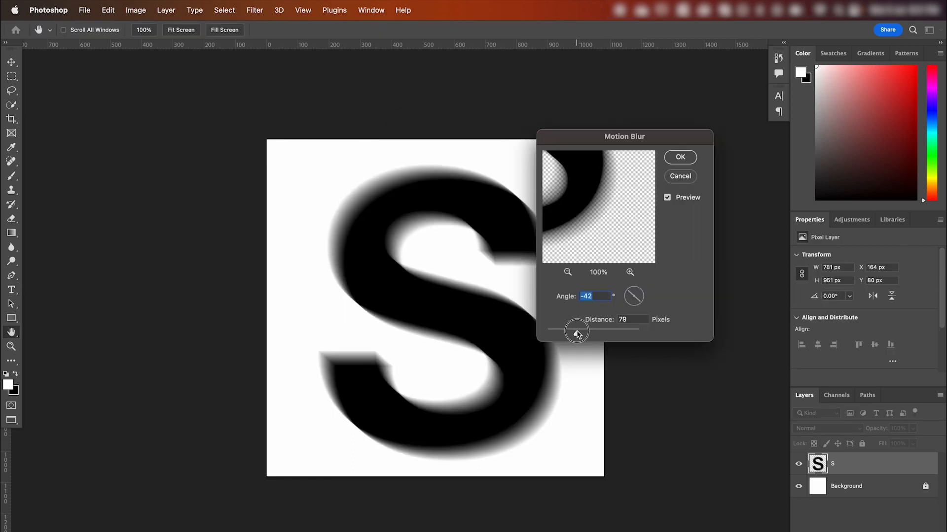
click(680, 157)
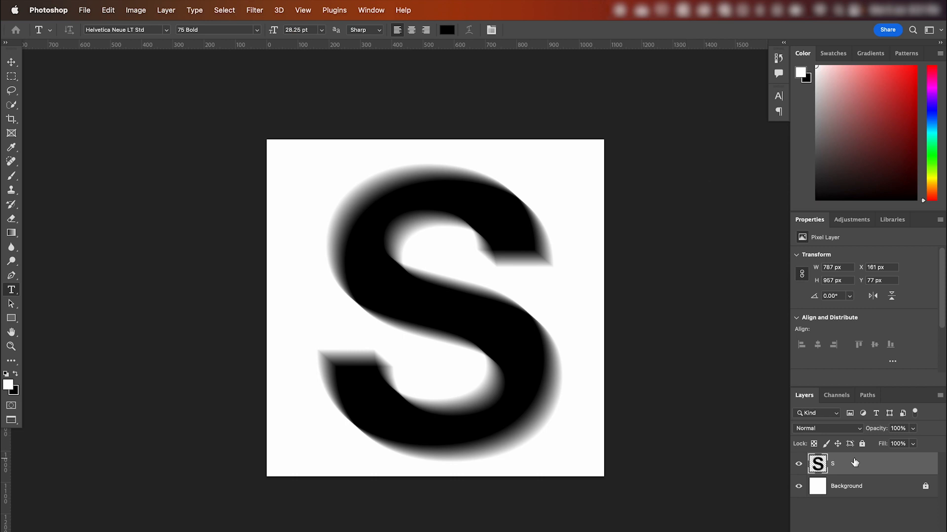
mouse_move(855, 463)
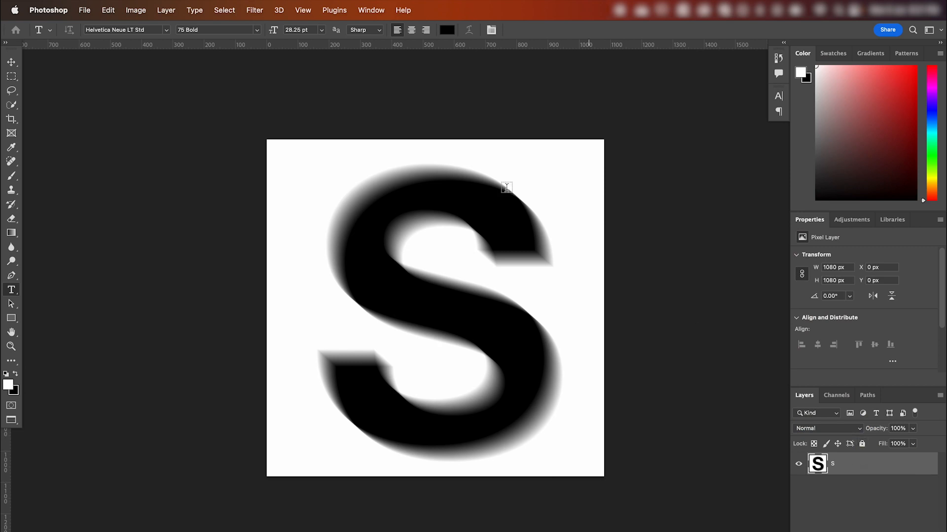
- Apply Color Halftone with max radius 8 to break the S's edges into black dots
click(254, 10)
text(0)
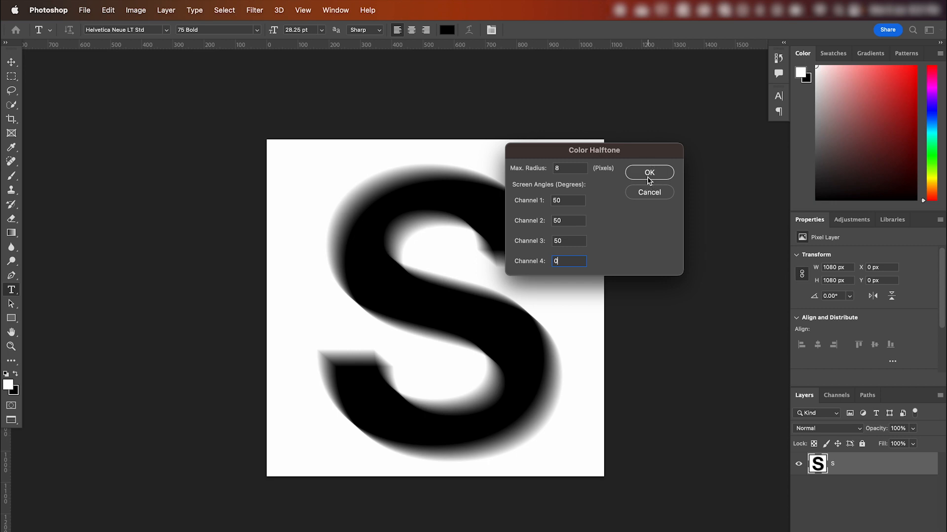
click(649, 172)
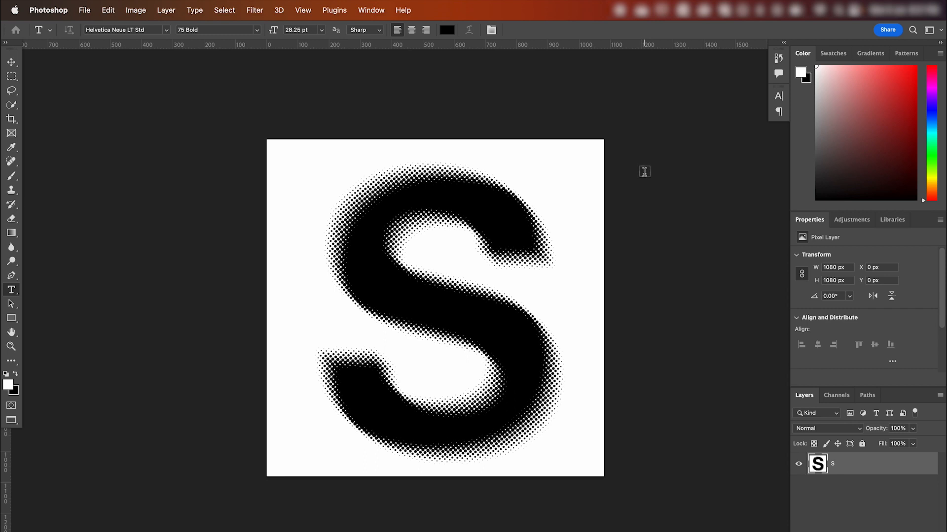
mouse_move(18, 261)
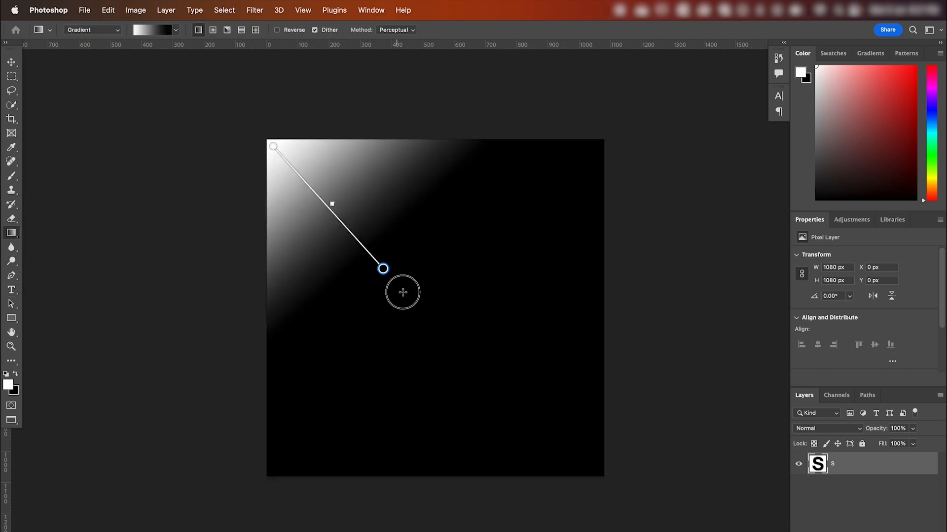
- Draw a top-left diagonal gradient fill and recolour its stops to red and purple in the Gradient Editor
drag(382, 268, 597, 471)
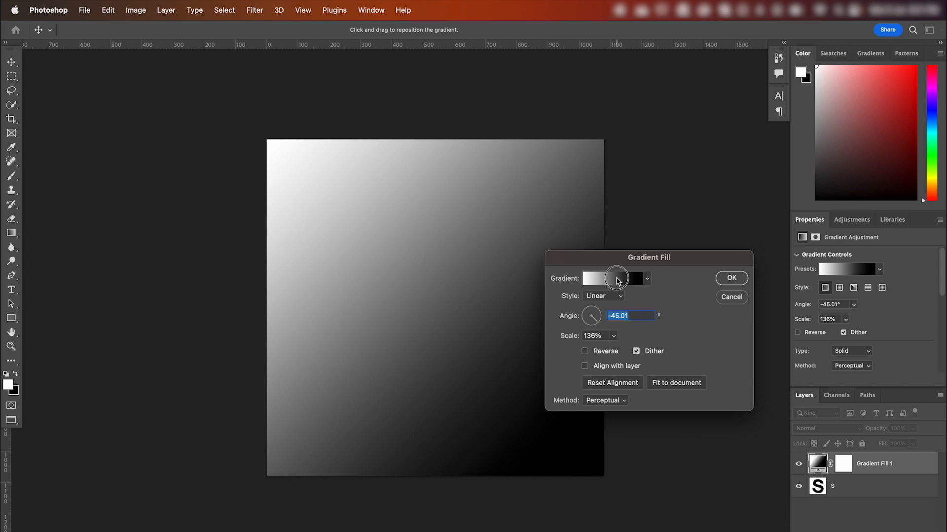
click(609, 278)
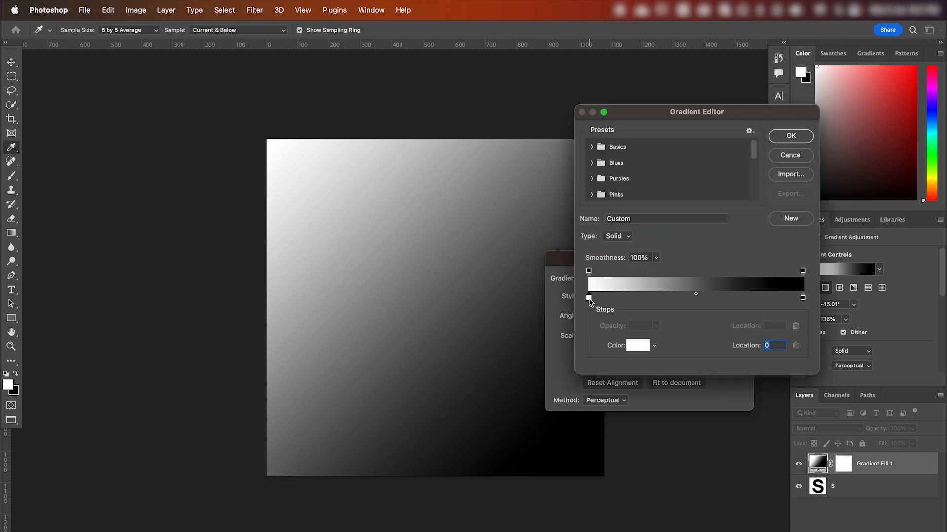
click(635, 345)
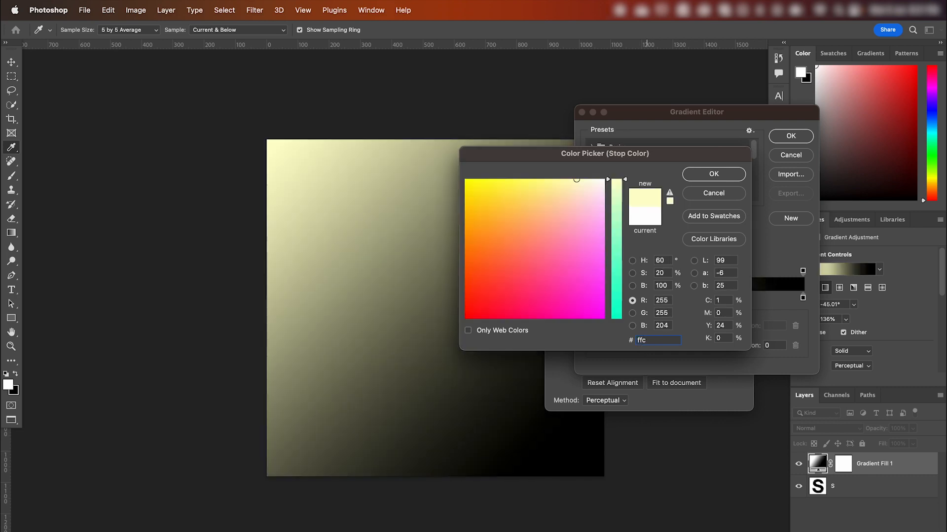
text(7b)
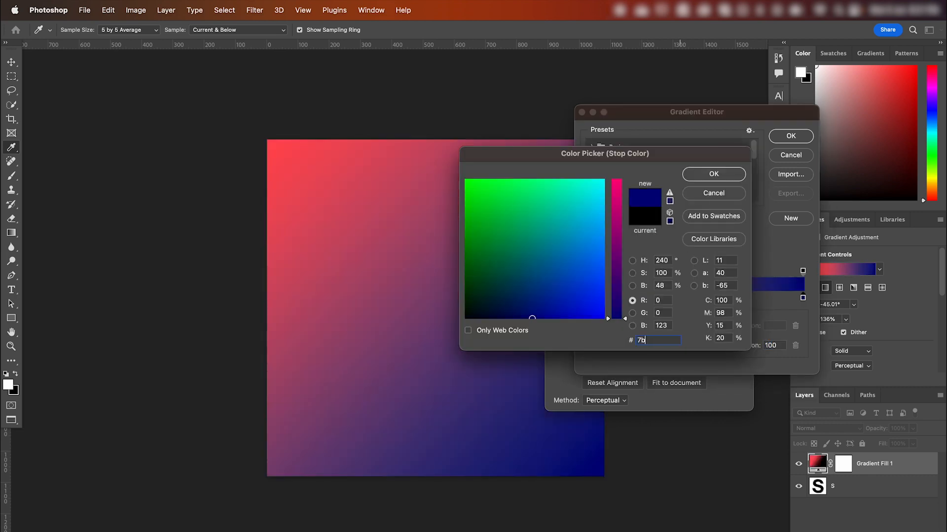
click(712, 174)
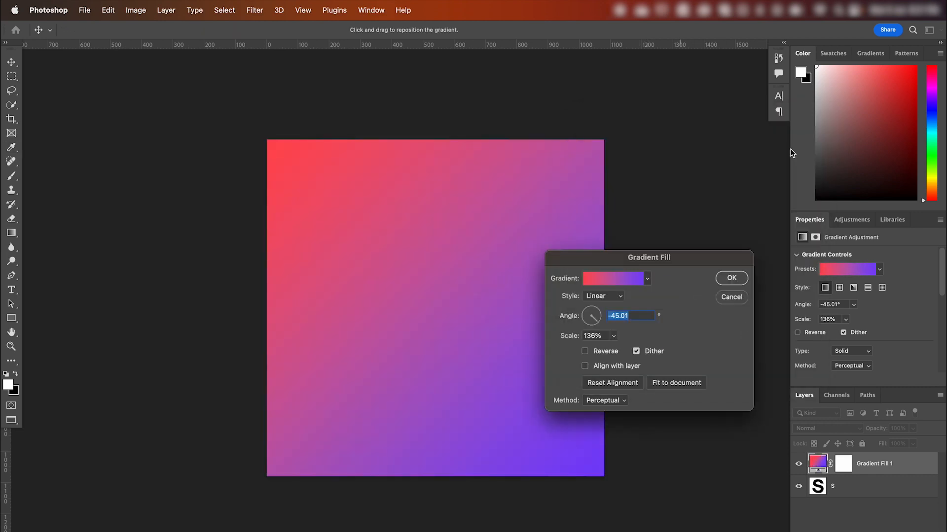
- Apply the gradient fill, set its layer to Screen blending, and pull the purple end toward the S's lower curve
click(731, 278)
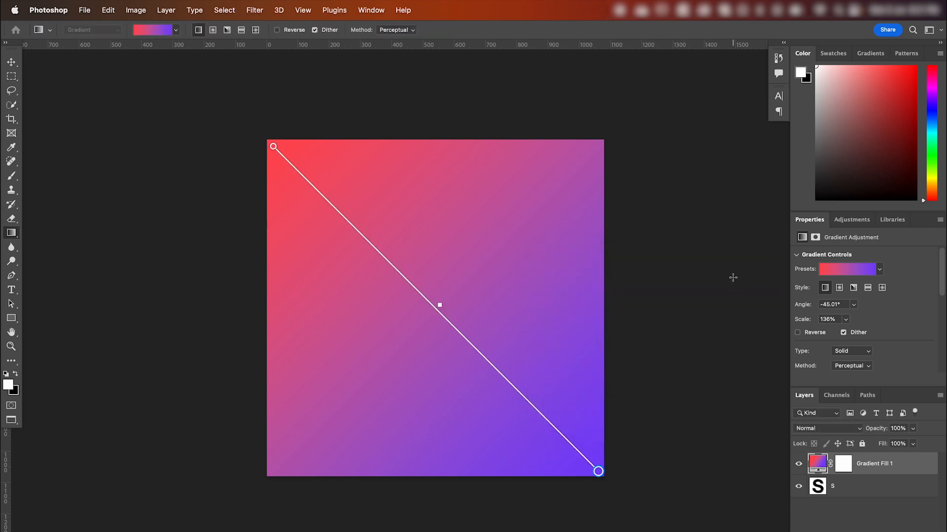
mouse_move(751, 445)
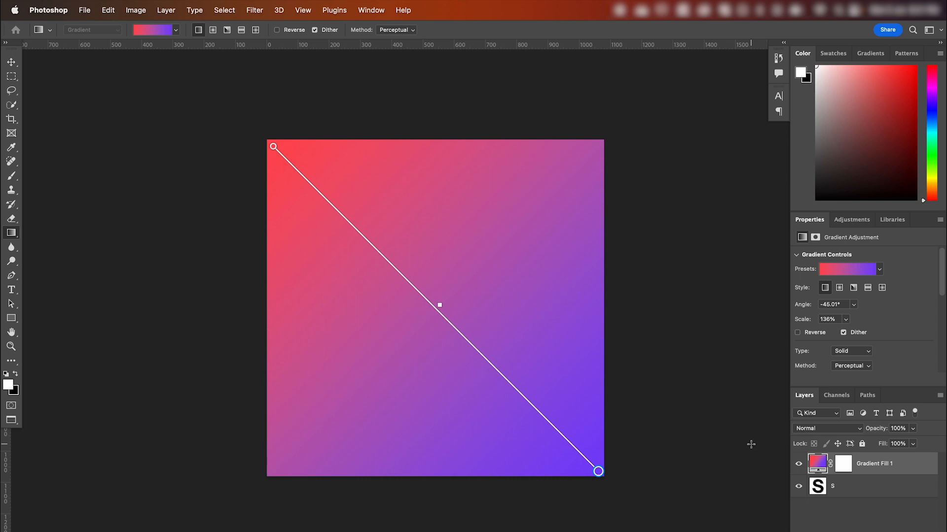
click(823, 428)
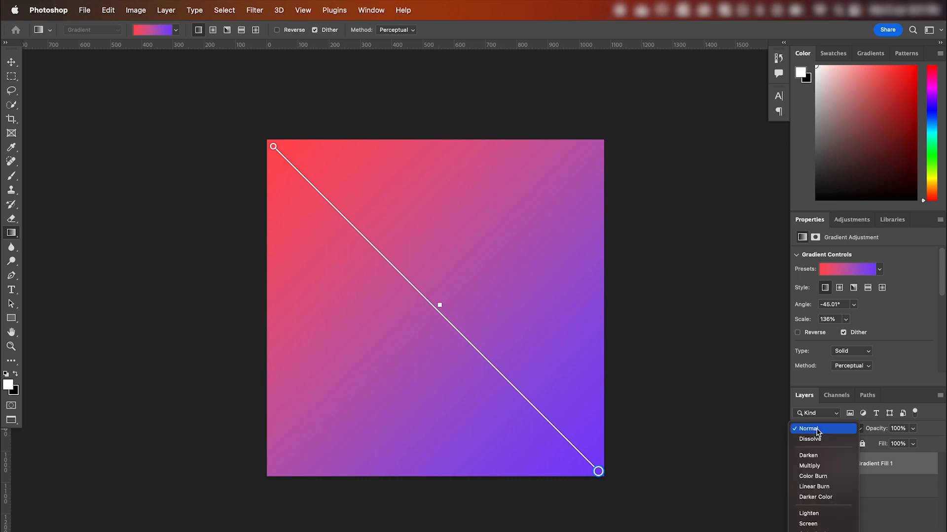
click(807, 524)
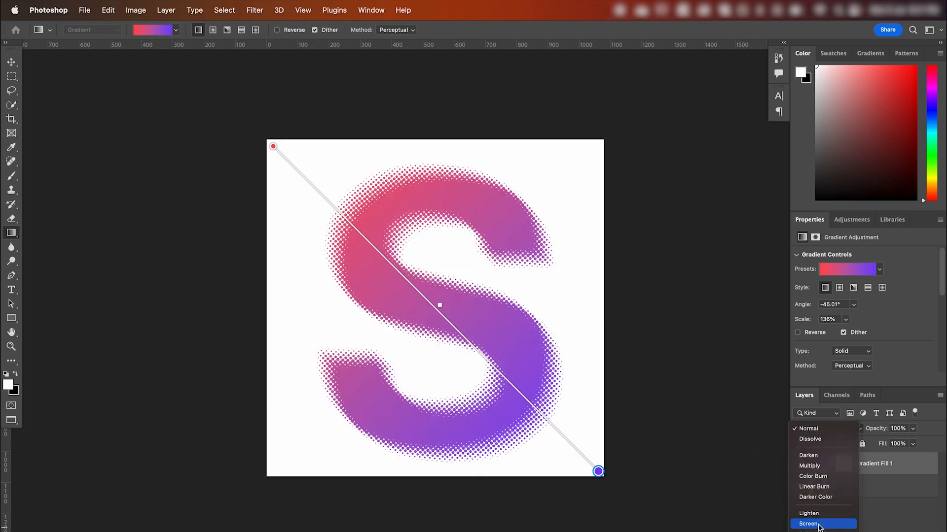
click(808, 523)
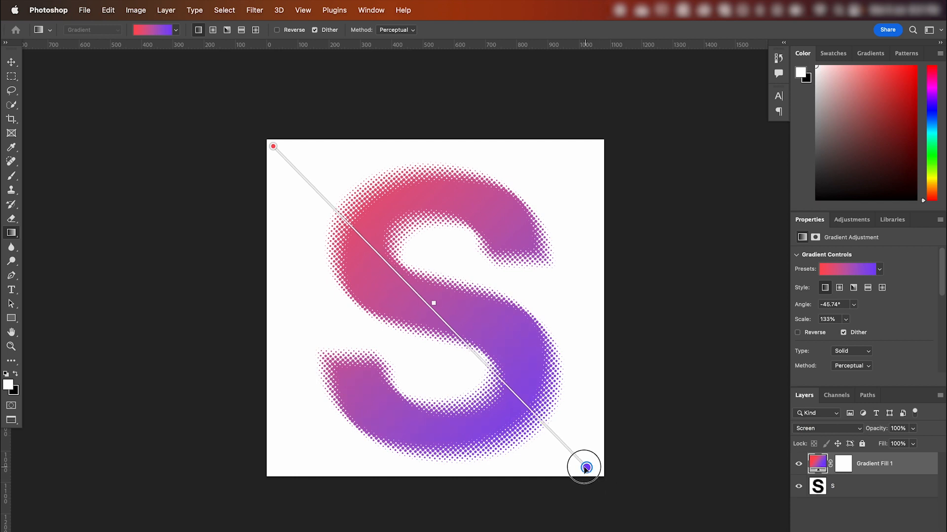
drag(583, 467, 552, 434)
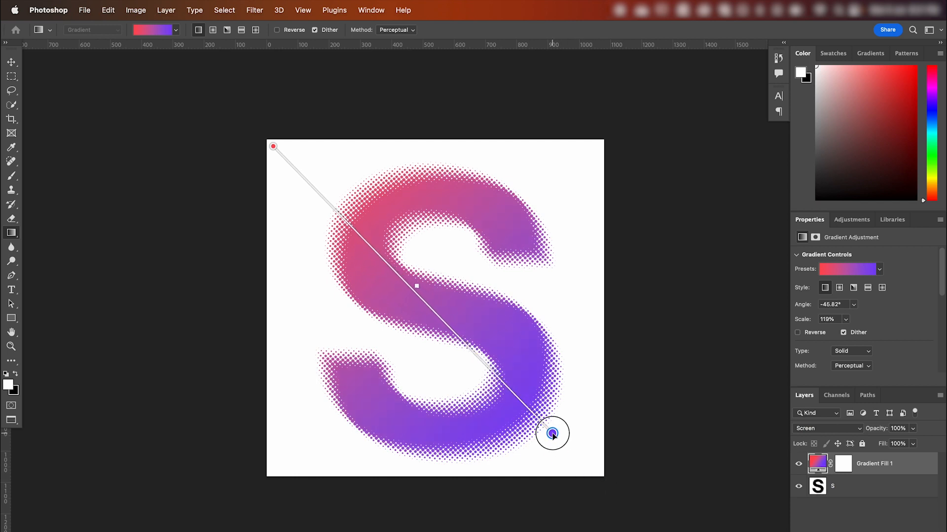